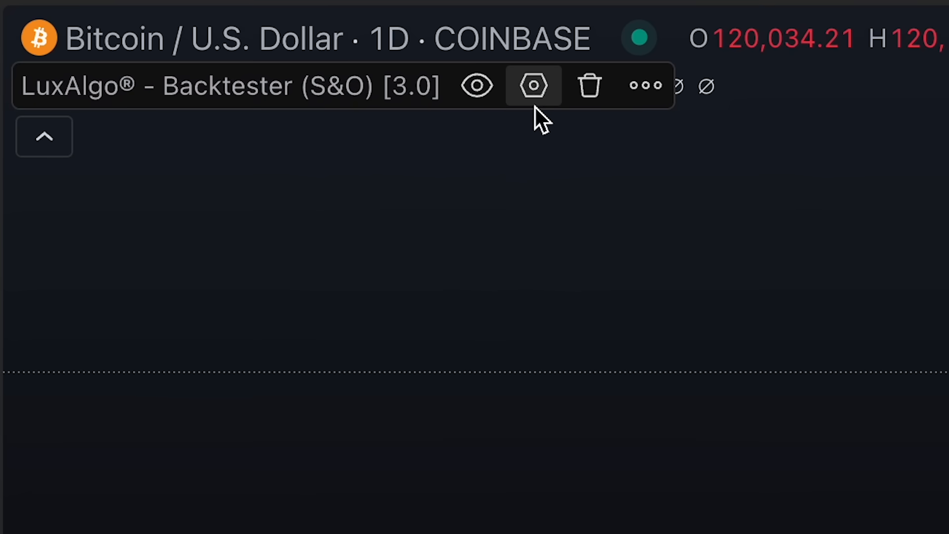
- Bring up the LuxAlgo Backtester (S&O) settings from the Bitcoin chart legend
click(532, 85)
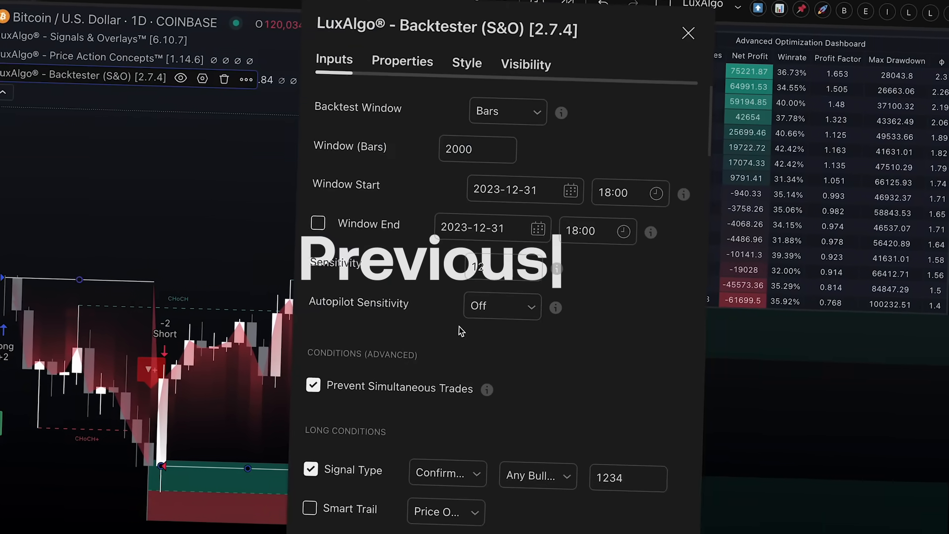
- Scroll the Inputs tab down to the LUCID Connector fields and Scripted Strategy box
scroll(down, 3)
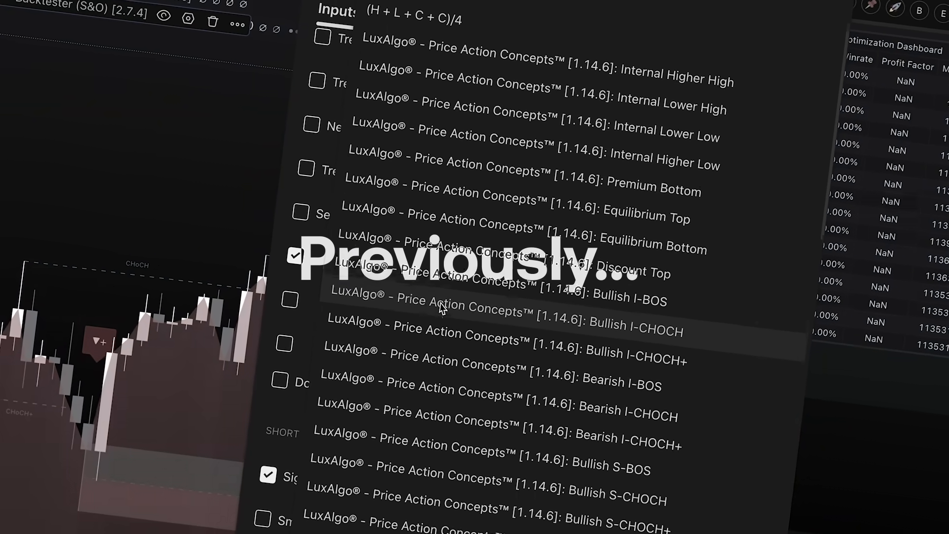
scroll(down, 3)
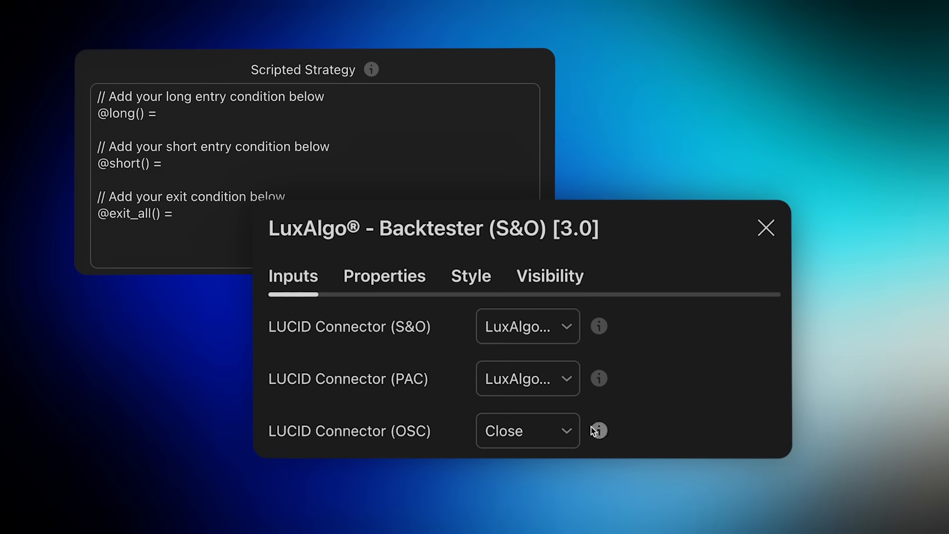
- Set the OSC LUCID connector to Oscillator Matrix: LUCID and move to the scripted strategy
click(527, 430)
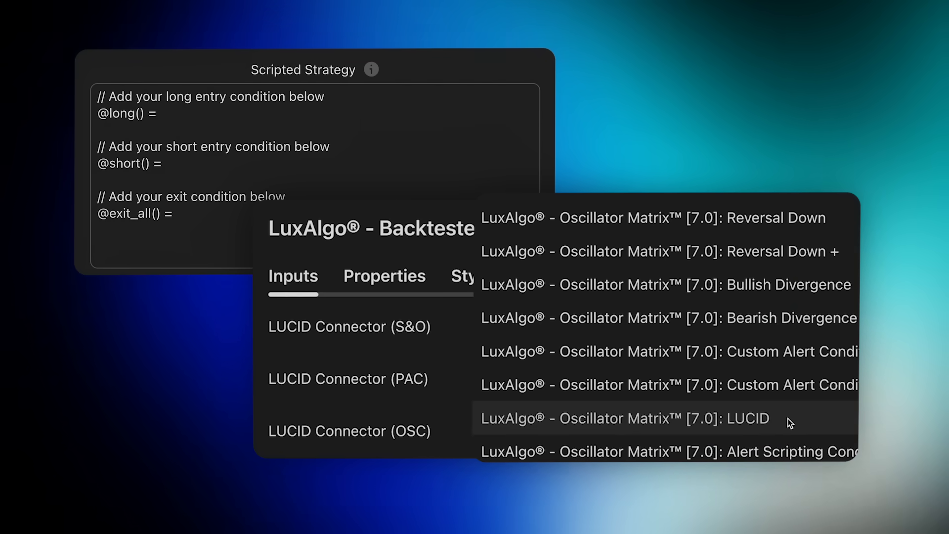
click(624, 418)
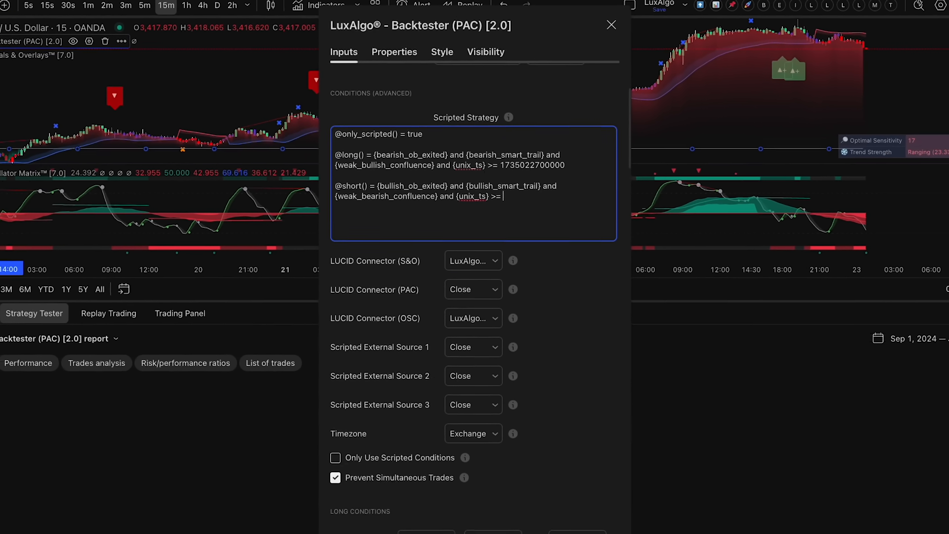
click(611, 25)
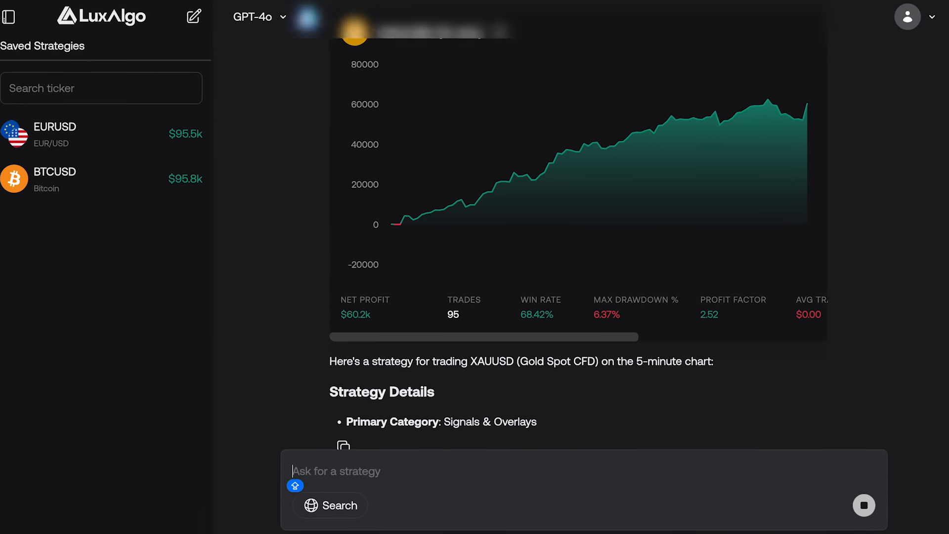
- Scroll the LuxAlgo AI reply to its Strategy Details and Entry Conditions sections
scroll(down, 3)
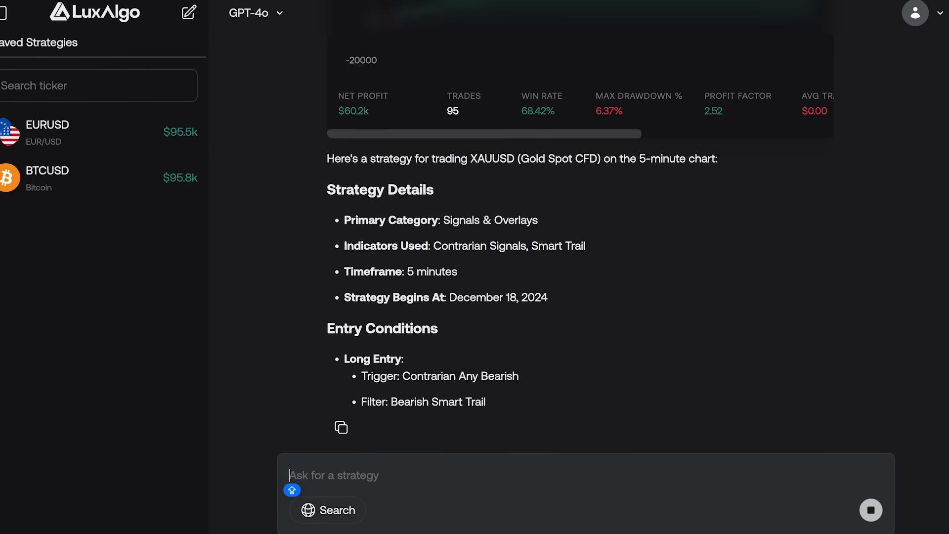
scroll(down, 3)
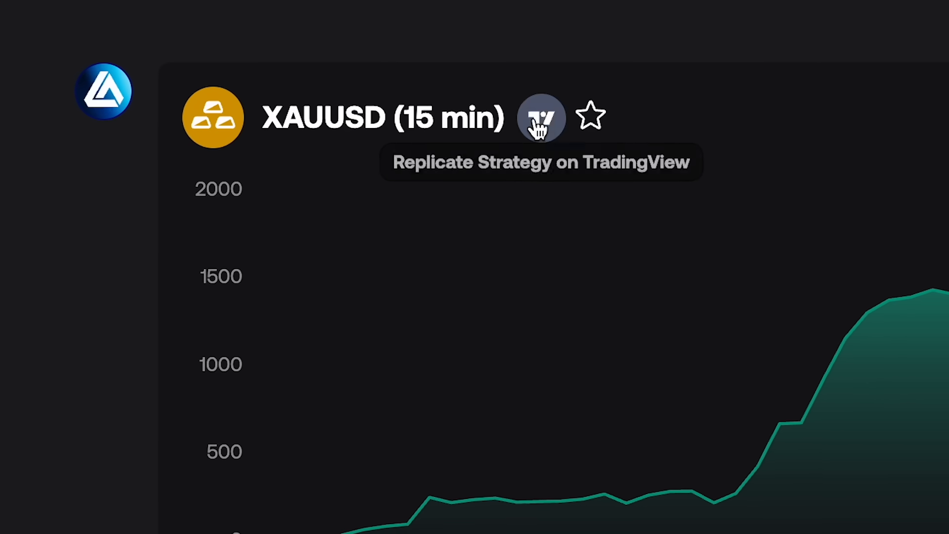
click(539, 117)
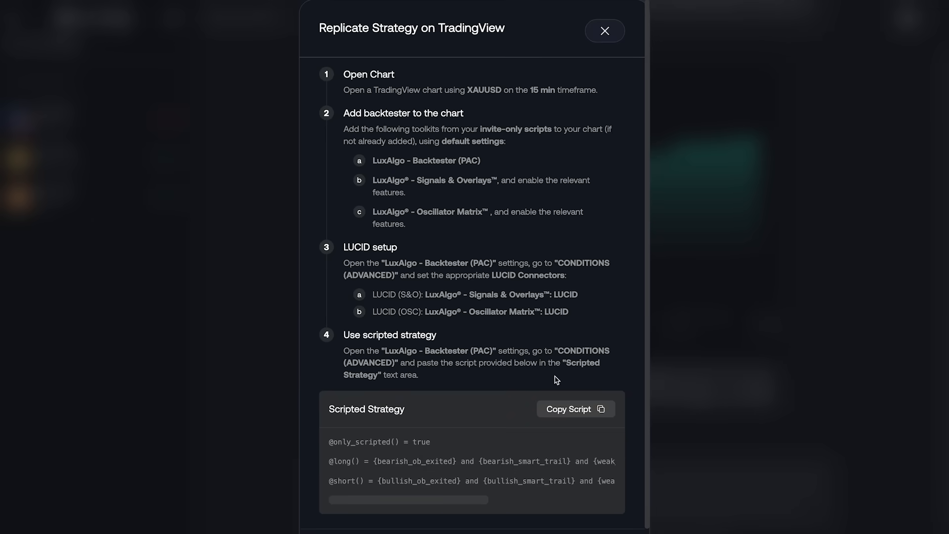
click(603, 30)
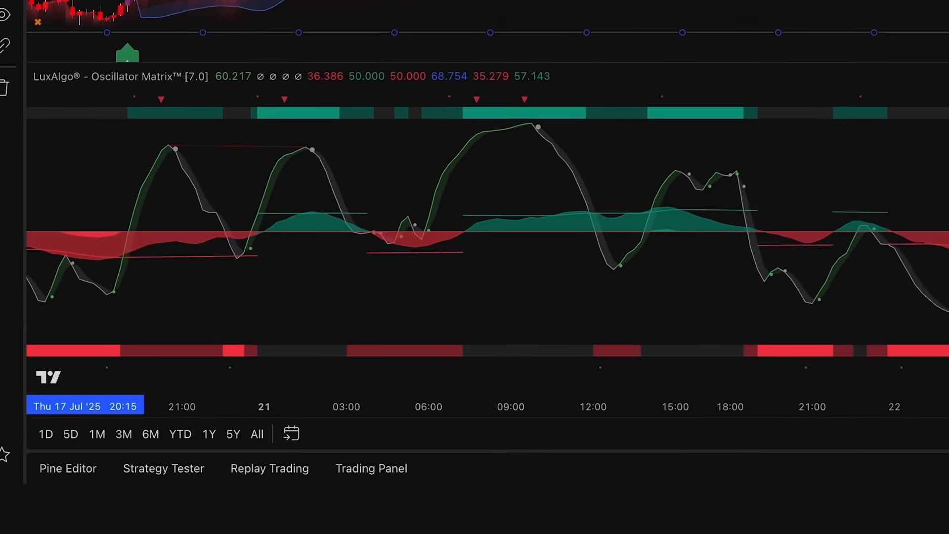
click(163, 468)
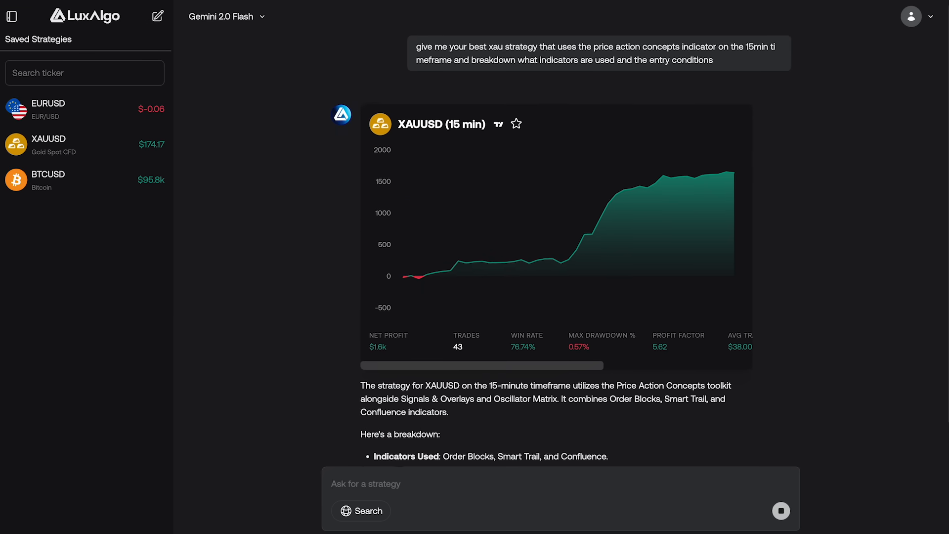
- Scroll through the reply's breakdown of the three LuxAlgo toolkits the strategy uses
scroll(down, 3)
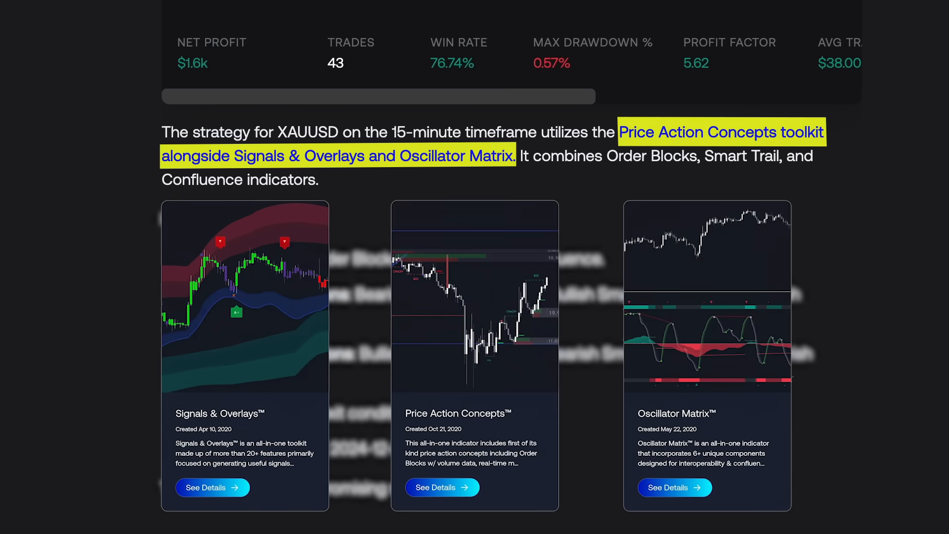
scroll(down, 3)
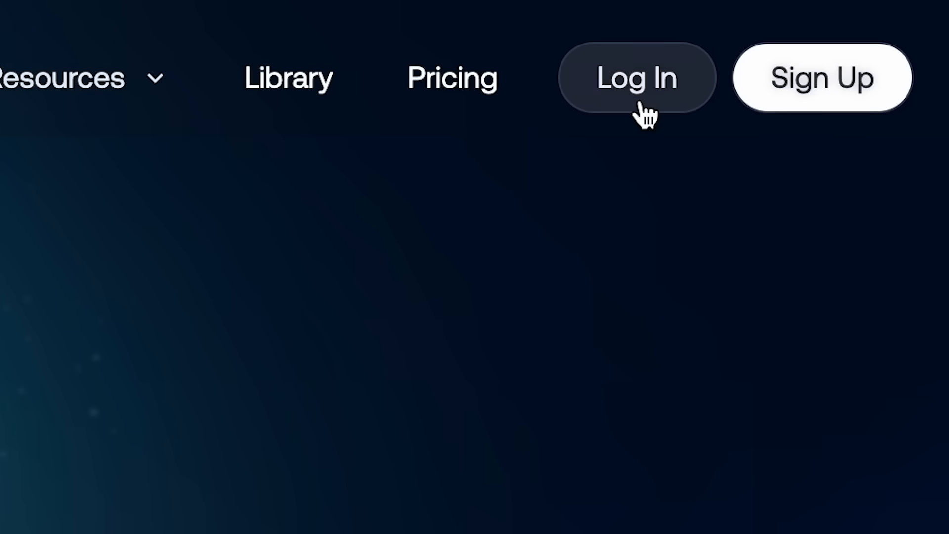
- Log in and ask LuxAlgo AI 'Give me a list of all the assets you offer!'
click(636, 77)
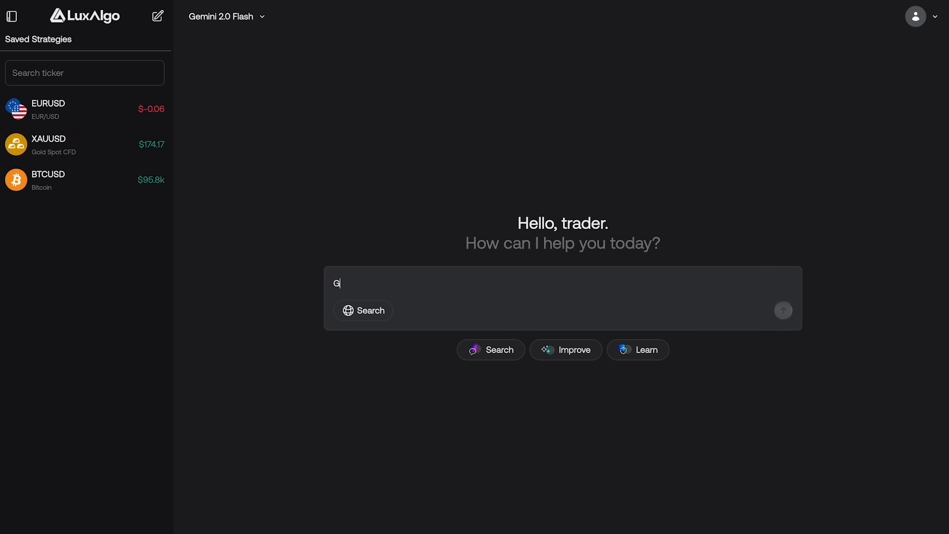
text(ive me a list of all the assets you)
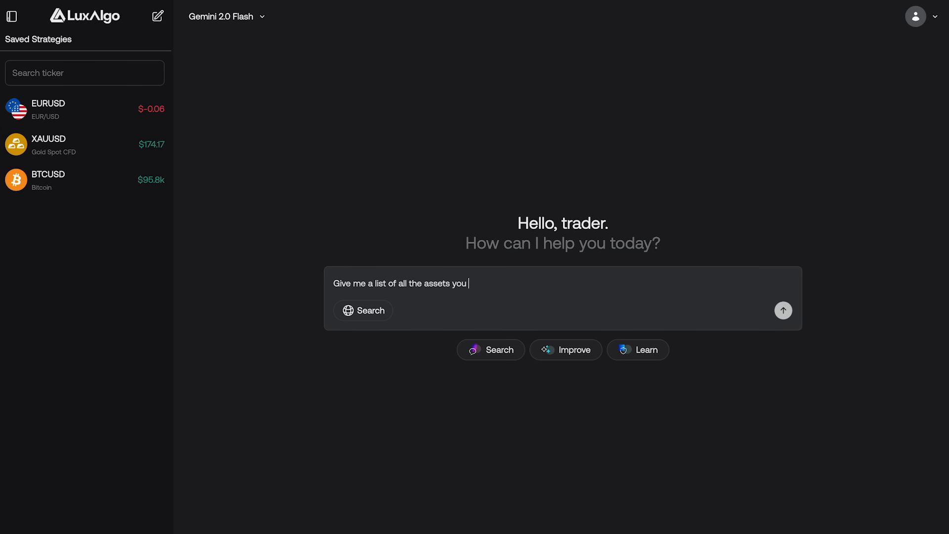
click(783, 309)
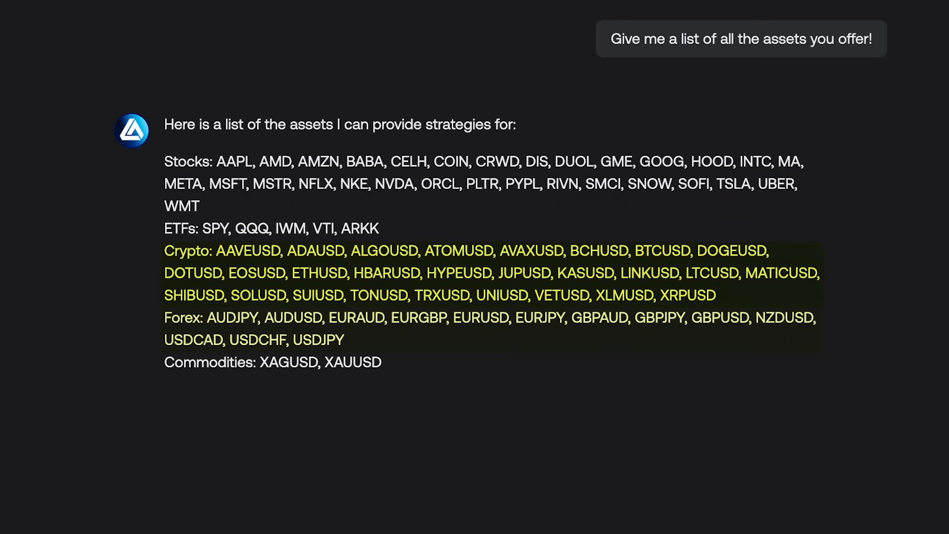
- Ask for a high win rate strategy that trades BTC on the 5 min chart
text(I am looking for a high win rate strategy that trades BTC on the 5 min chart)
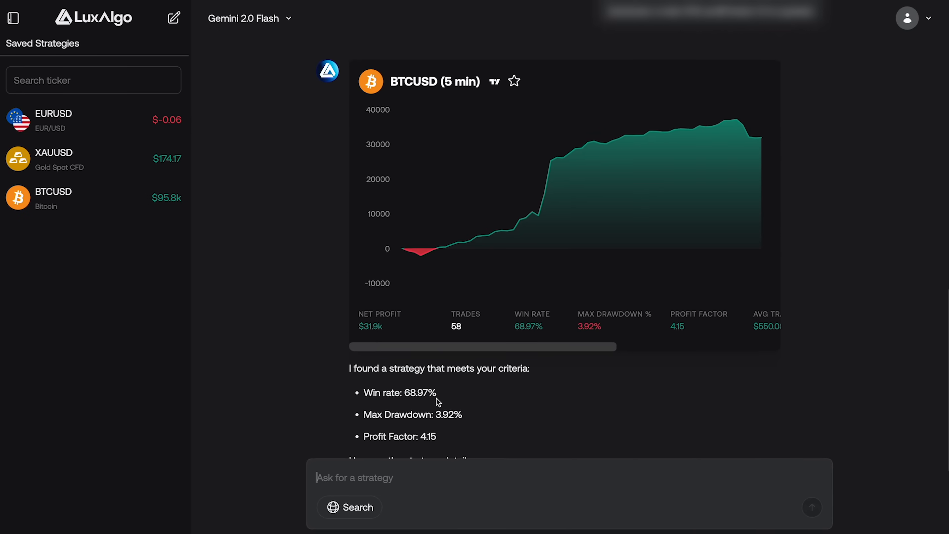
mouse_move(563, 217)
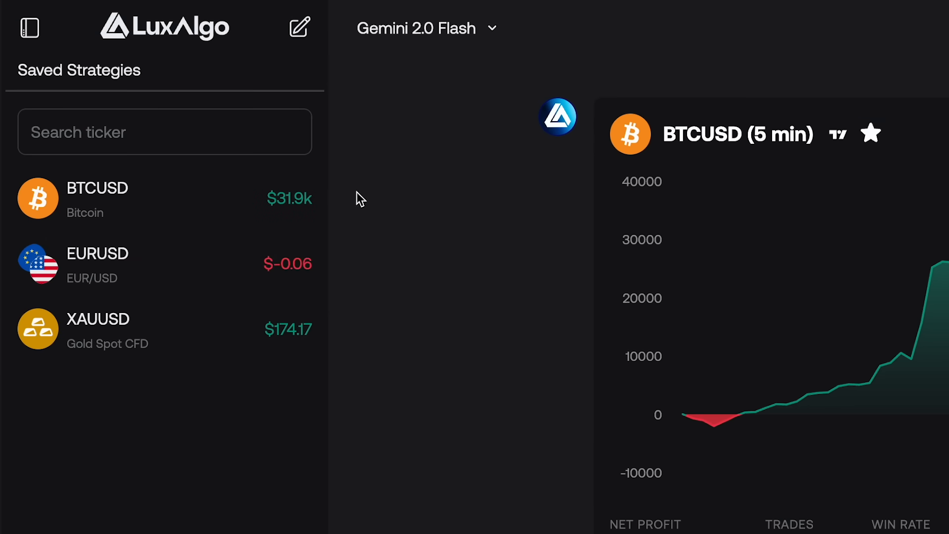
- Star the BTCUSD (5 min) strategy so it is added to Saved Strategies
click(97, 197)
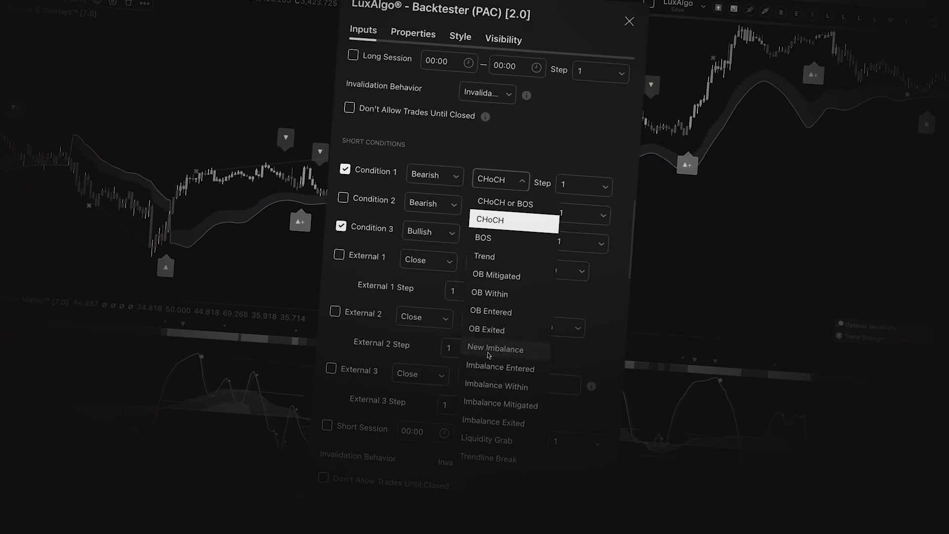
- Copy the USDJPY scripted strategy from Replicate Strategy on TradingView to the clipboard
click(628, 20)
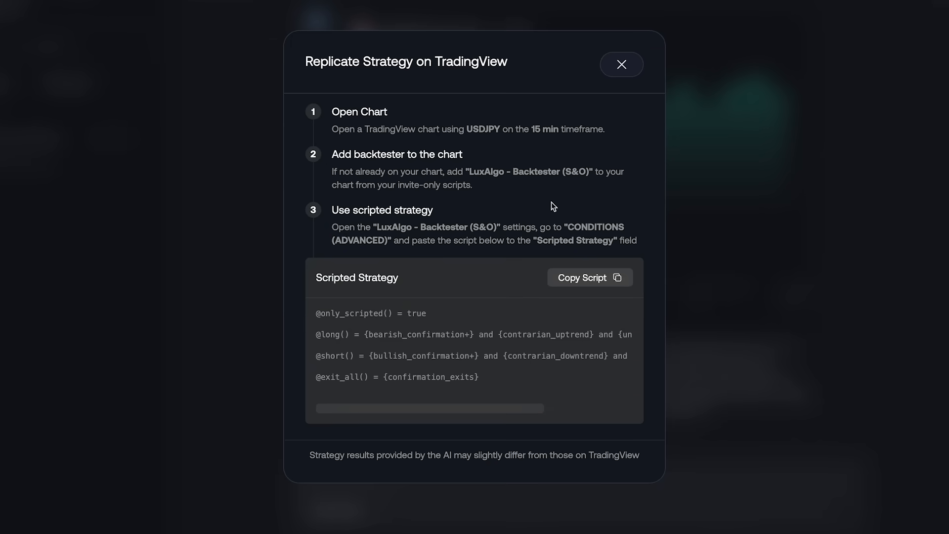
mouse_move(591, 274)
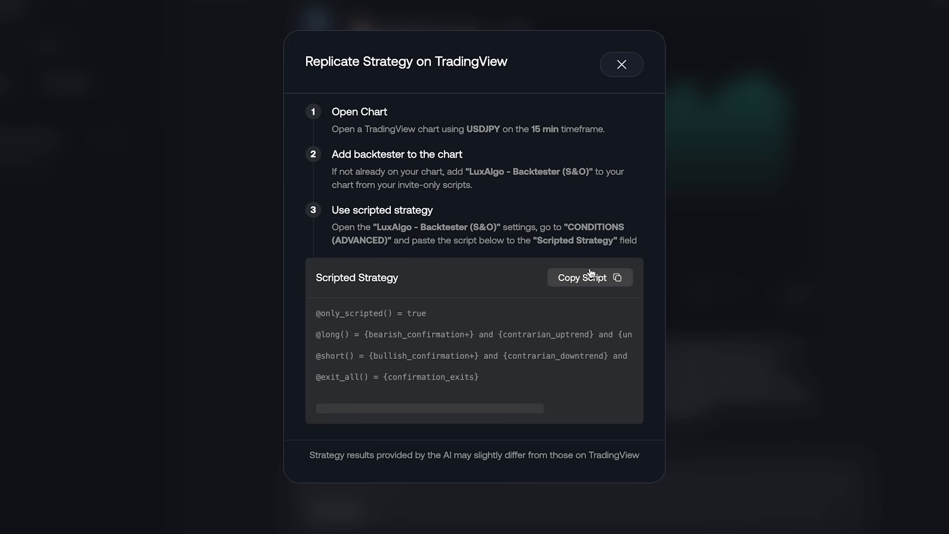
click(588, 277)
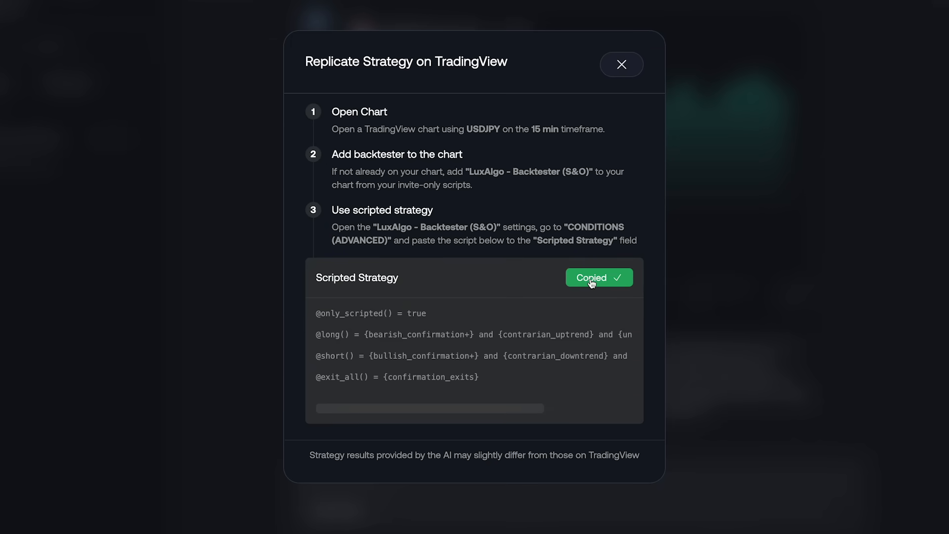
click(621, 65)
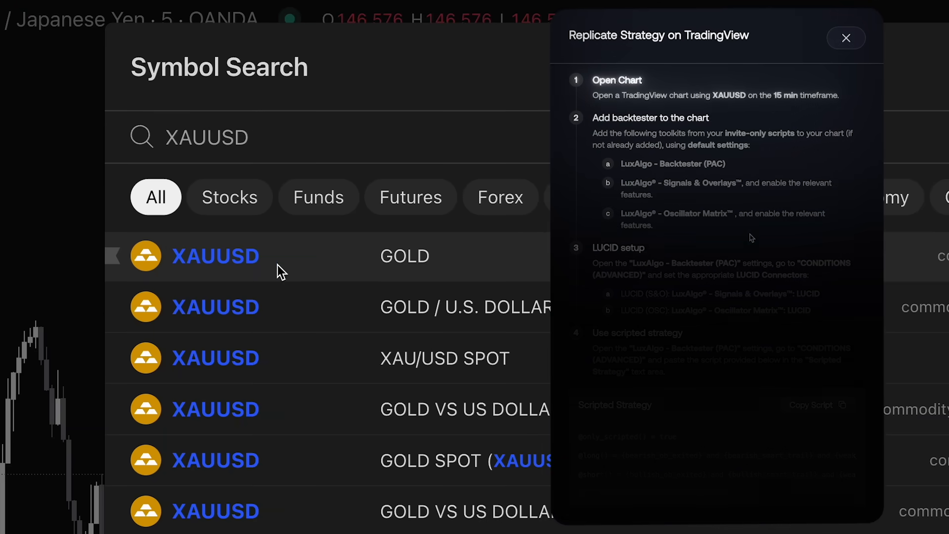
- Load the XAUUSD chart and add the Oscillator Matrix toolkit via Indicators
click(215, 255)
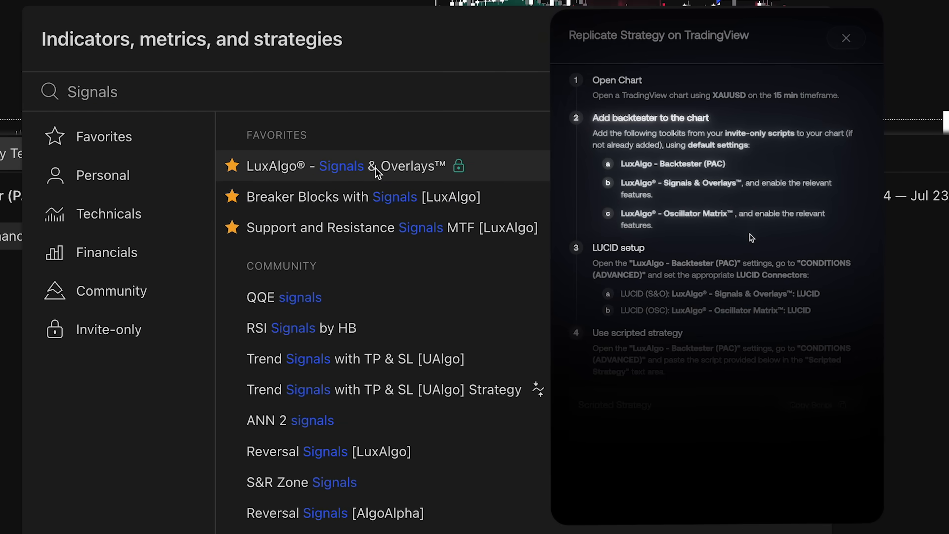
text(Oscillator)
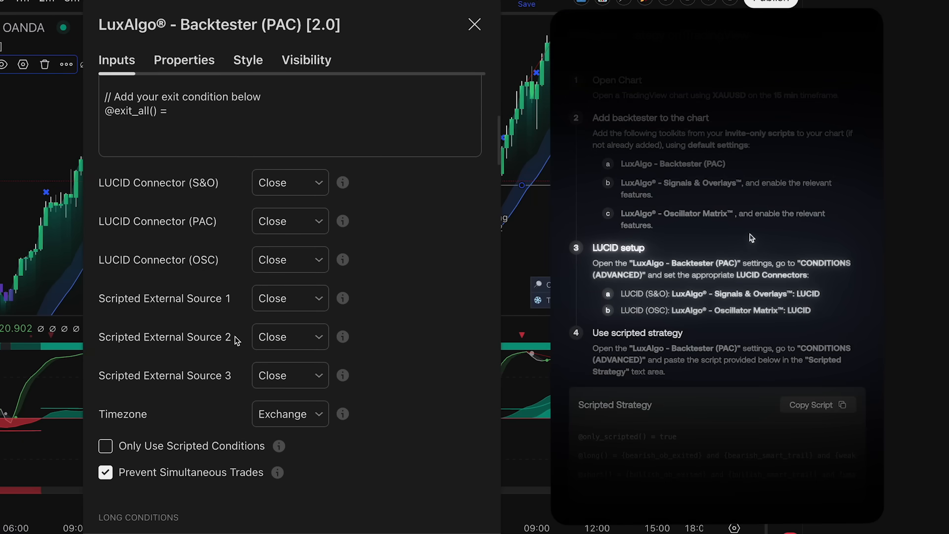
- Link the Signals & Overlays LUCID output to the Backtester's S&O connector
click(289, 182)
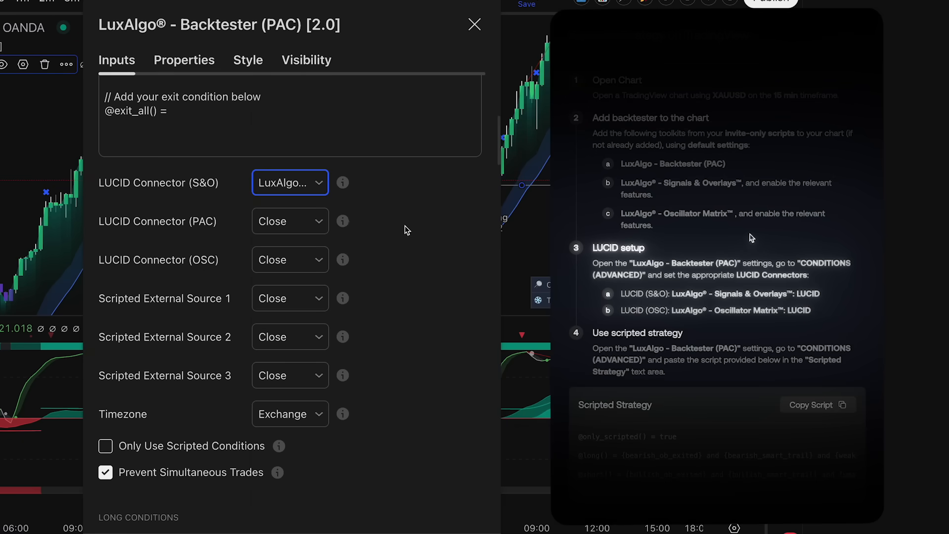
click(289, 182)
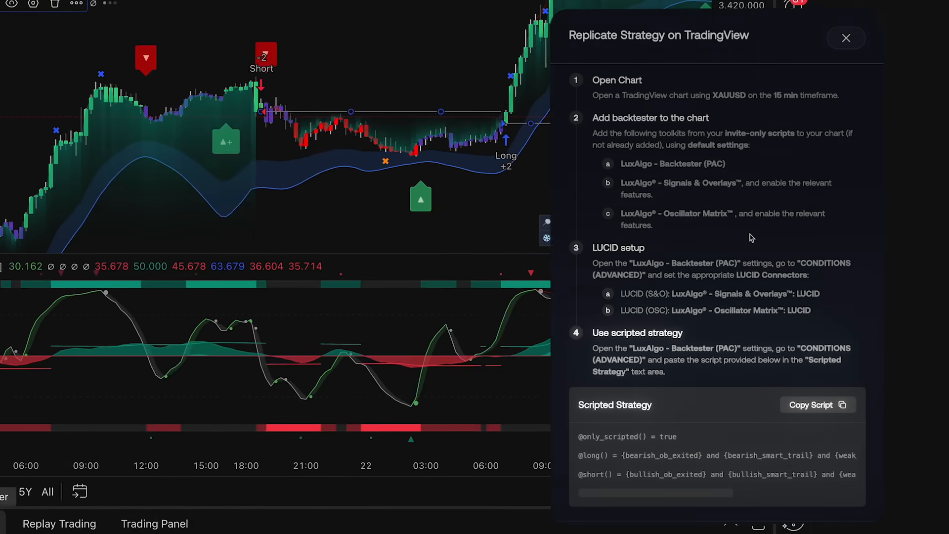
click(846, 38)
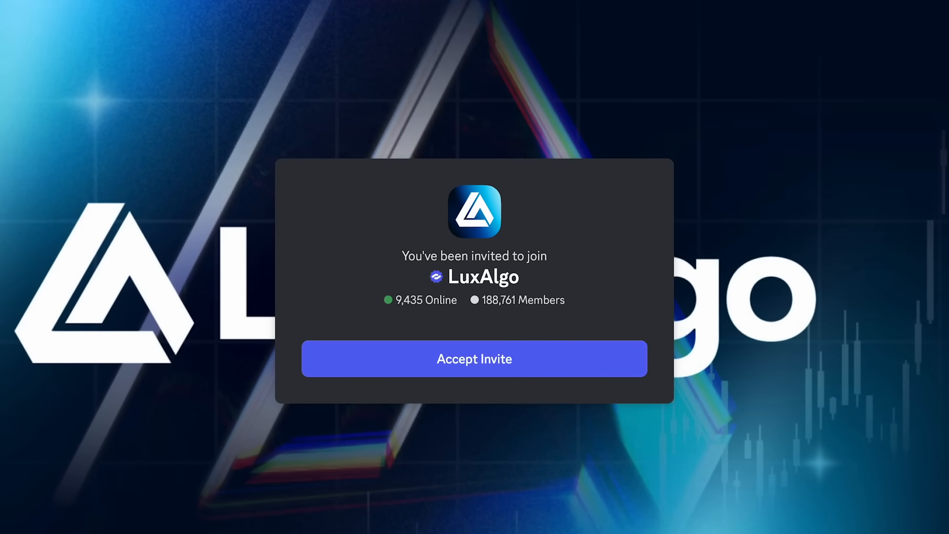
- Accept the LuxAlgo Discord community invitation
click(474, 358)
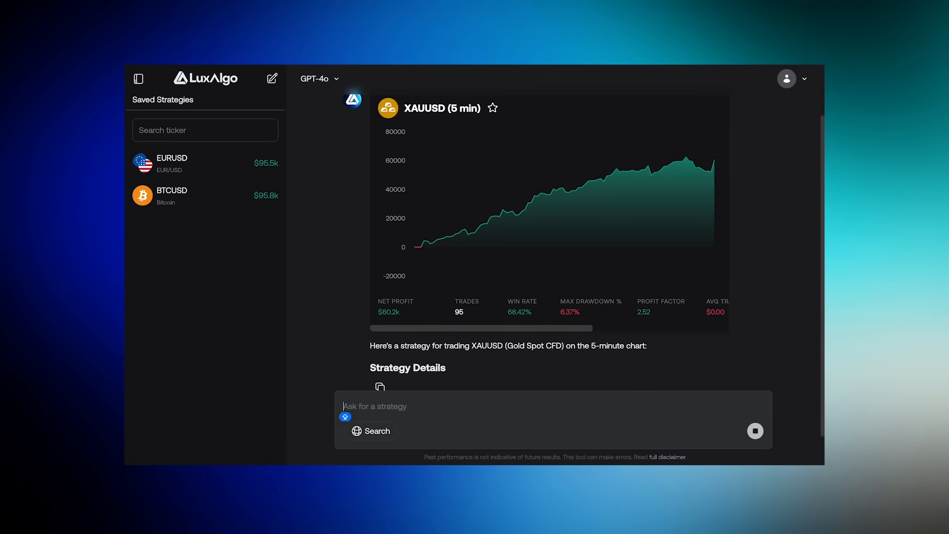